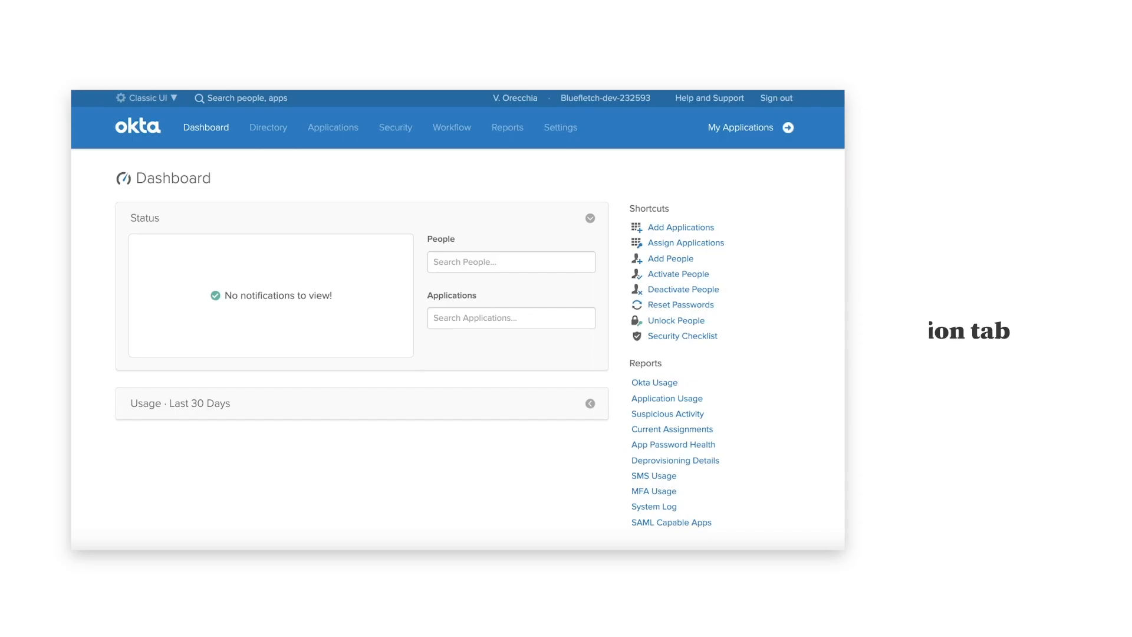
- Start a new custom app integration from the Applications list via Add Application > Create New App
left_click(333, 127)
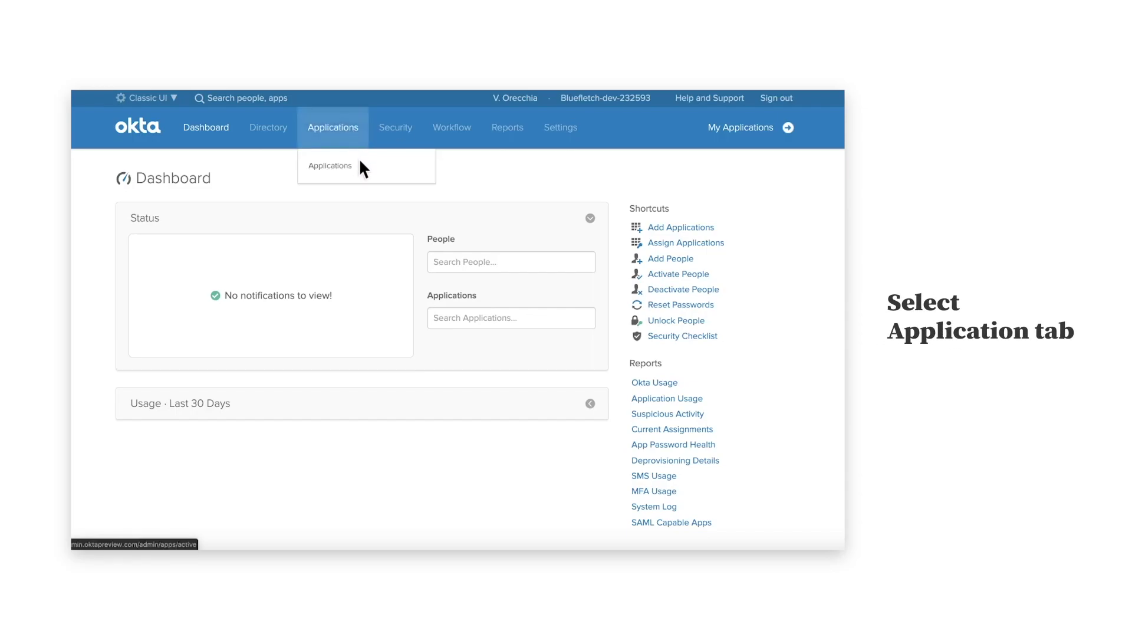
left_click(330, 165)
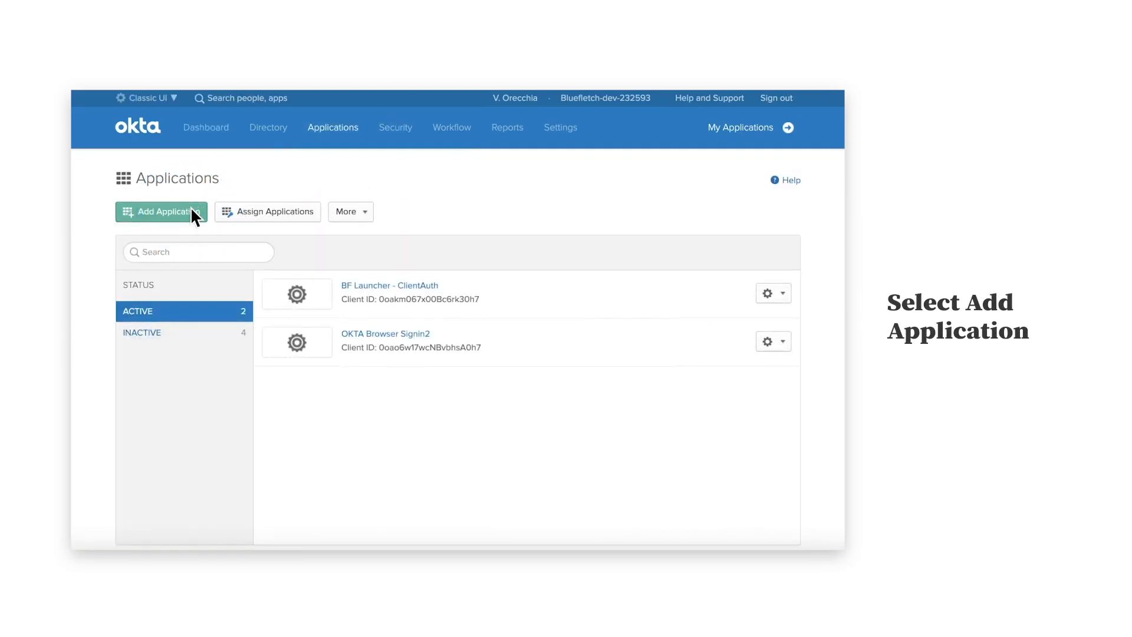
left_click(163, 211)
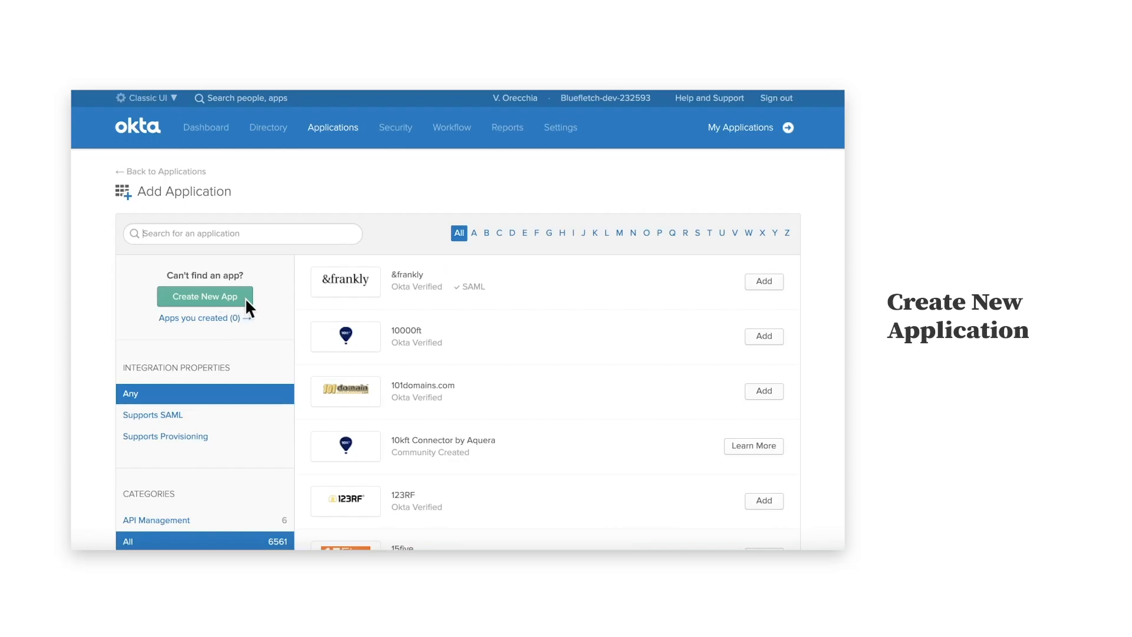
left_click(205, 296)
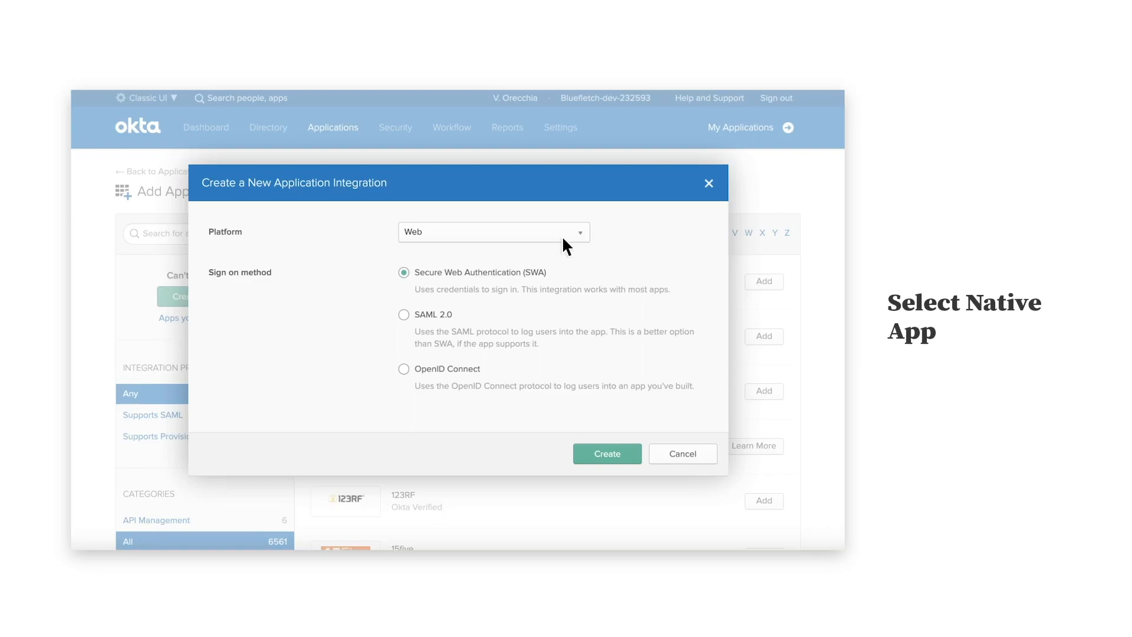
- Choose the Native app platform with OpenID Connect sign-on and create the integration
left_click(493, 231)
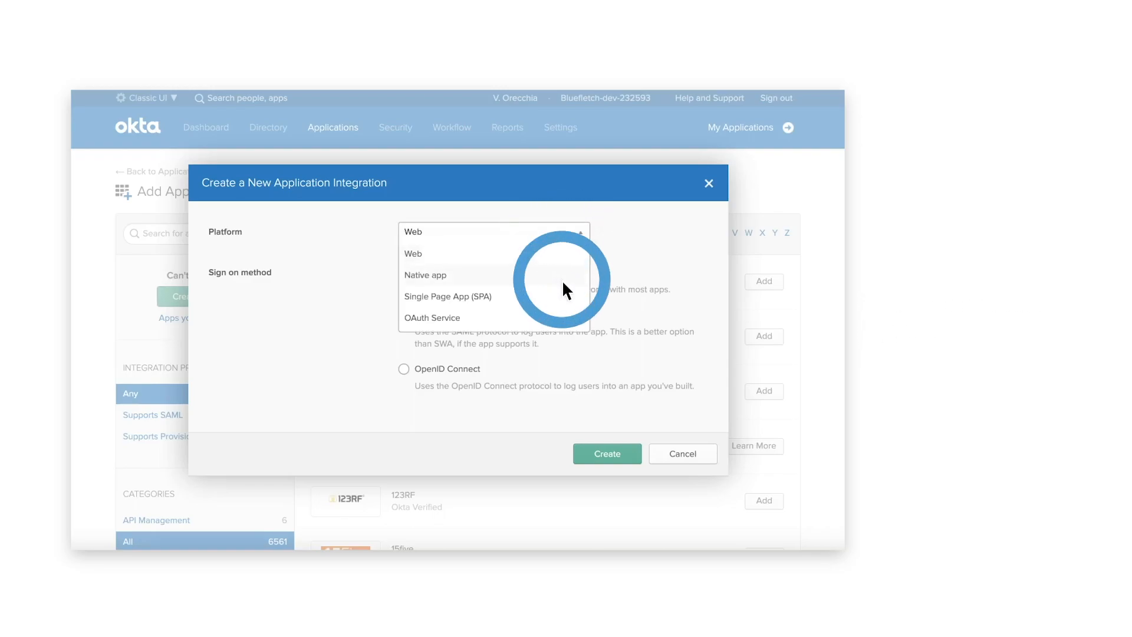
left_click(425, 276)
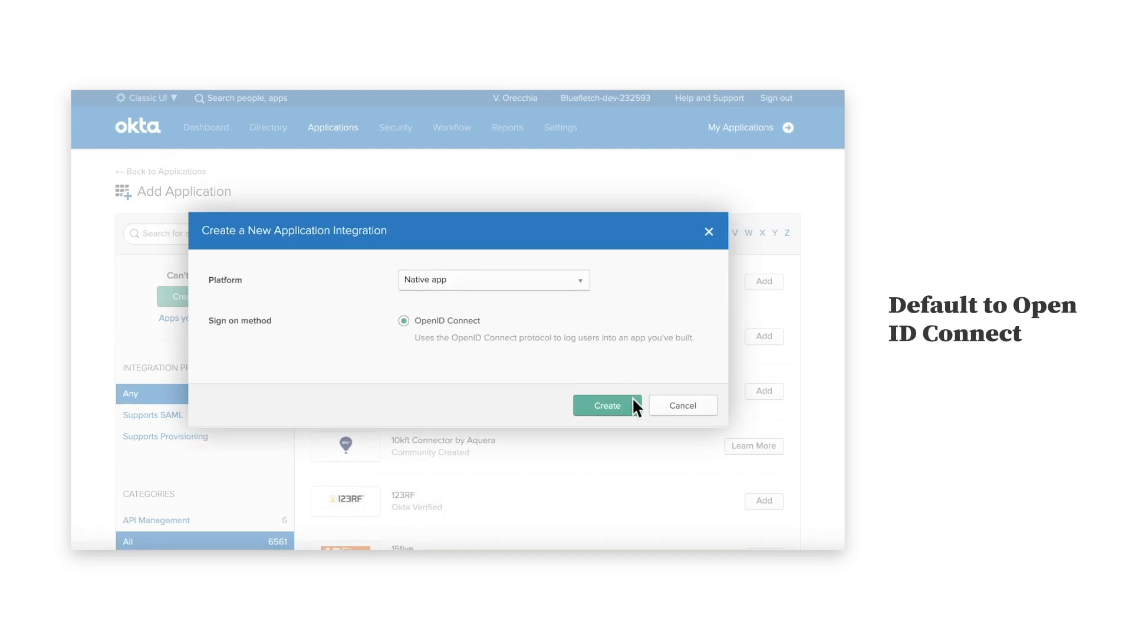
left_click(607, 405)
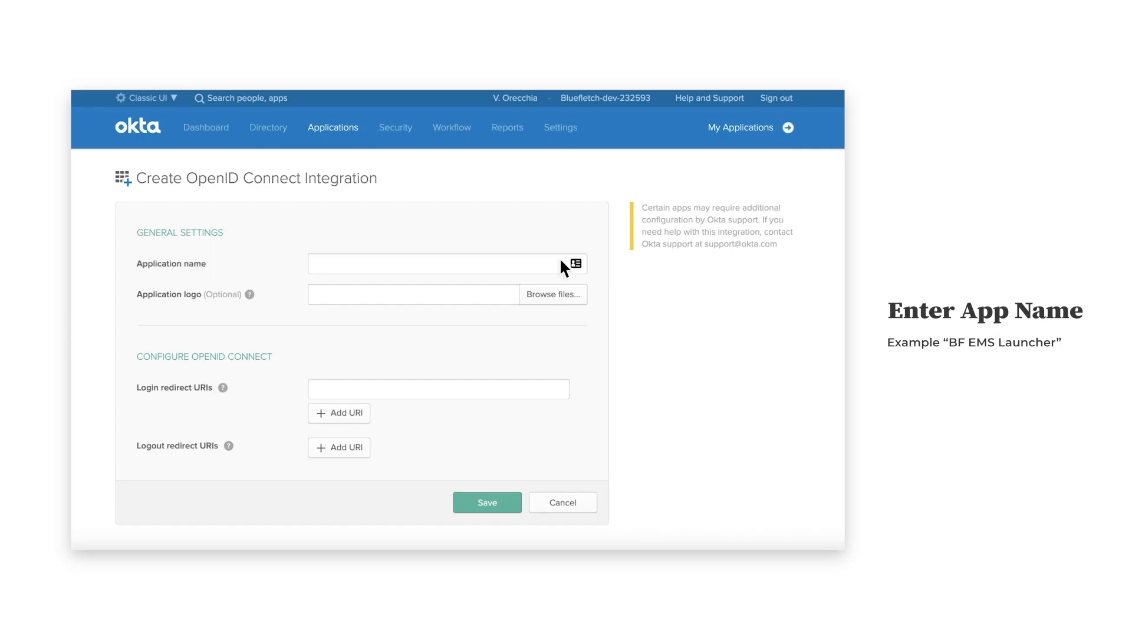
- Save 'BF EMS Launcher' with login URI com.bluefletch.launcher:/callback and logout URI com.bluefletch.launcher:/logout
type("BF EMS Launcher")
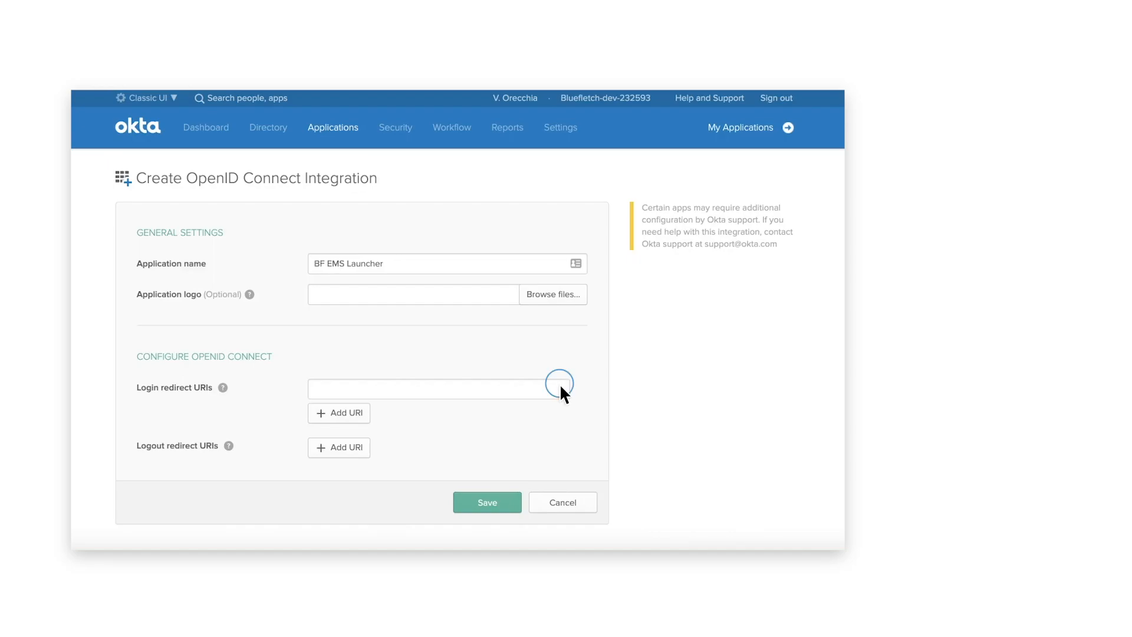
left_click(438, 389)
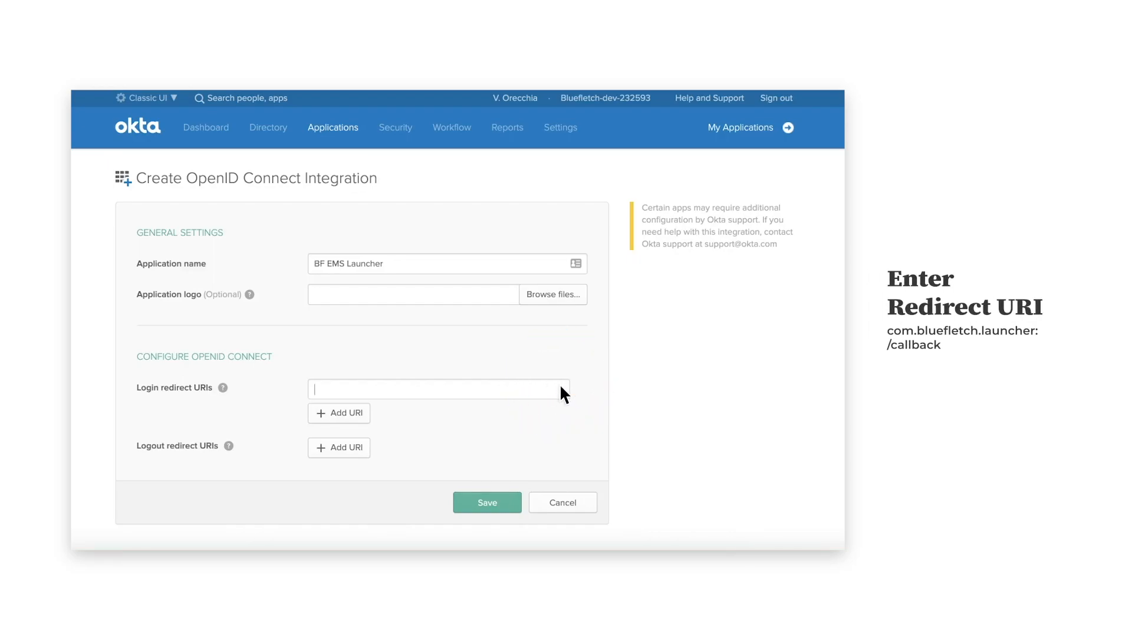
type("com.bluefletch.launcher:/callback")
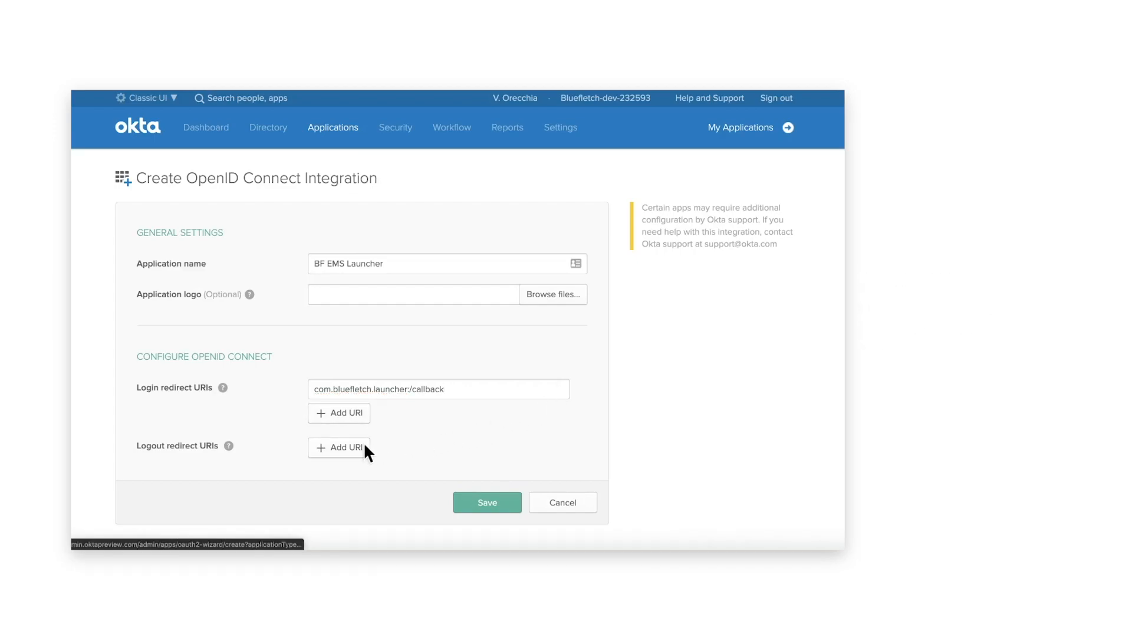
left_click(338, 447)
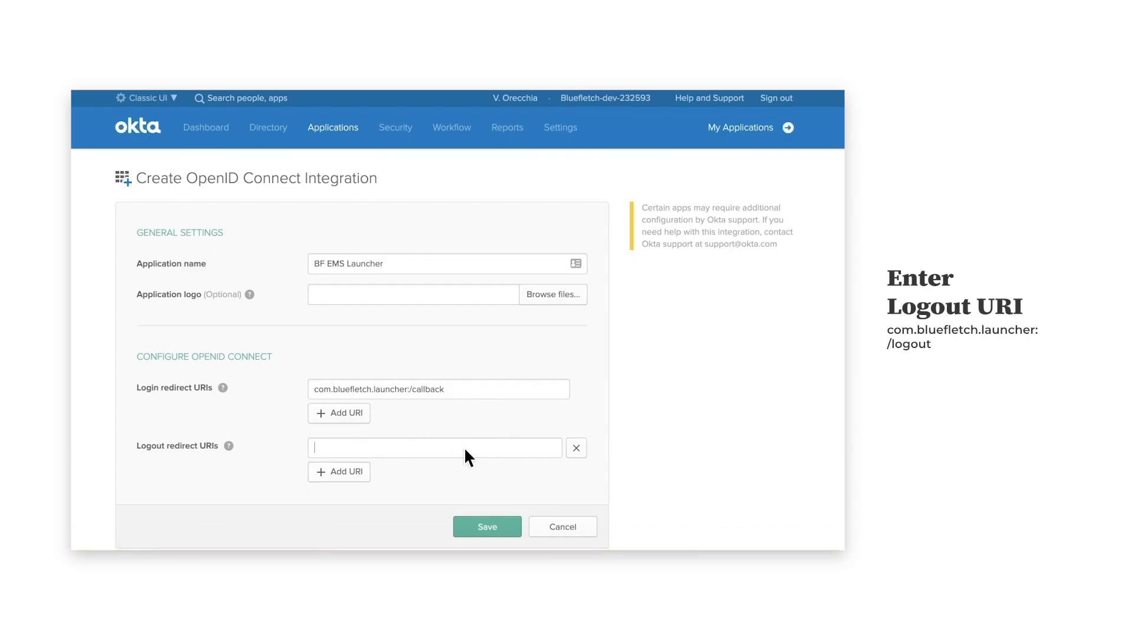
type("com.bluefletch.launcher:/logout")
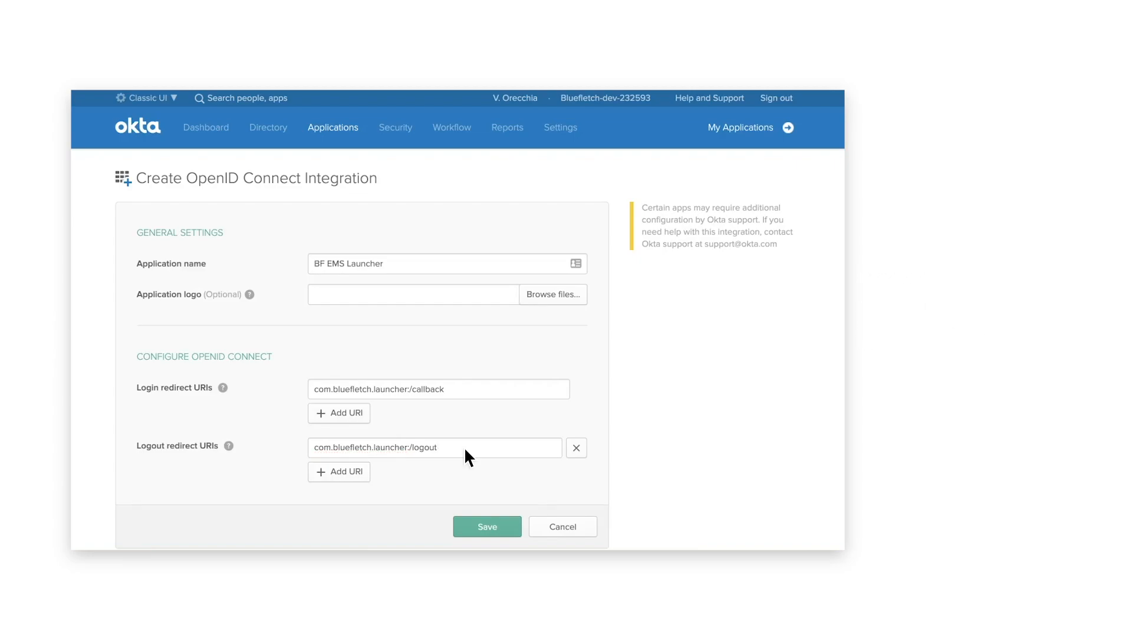
mouse_move(496, 511)
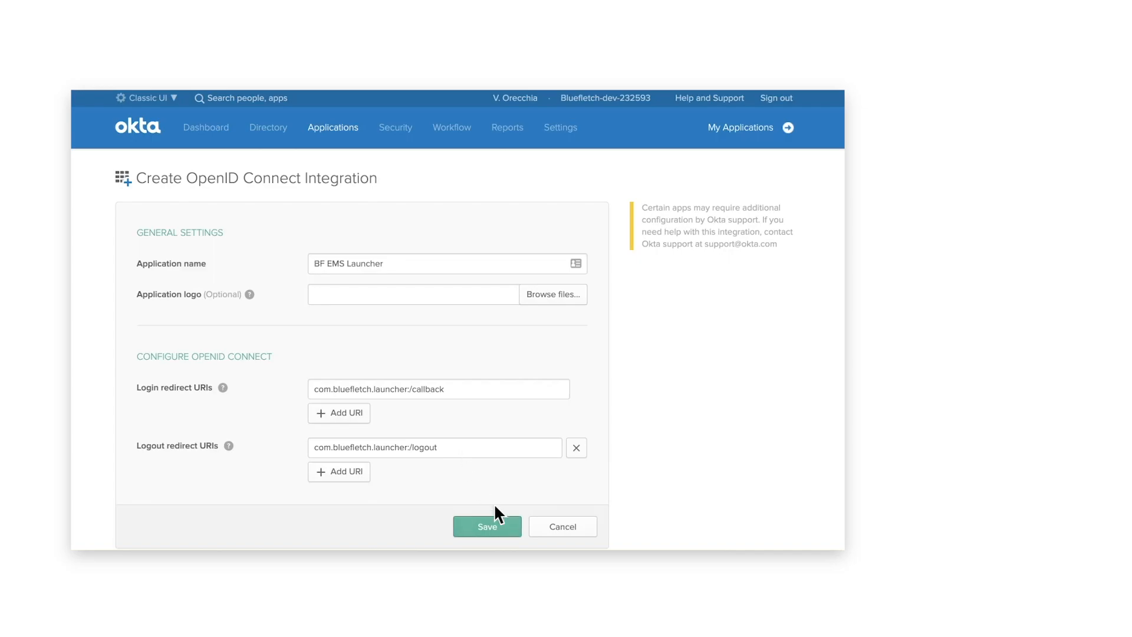
left_click(487, 526)
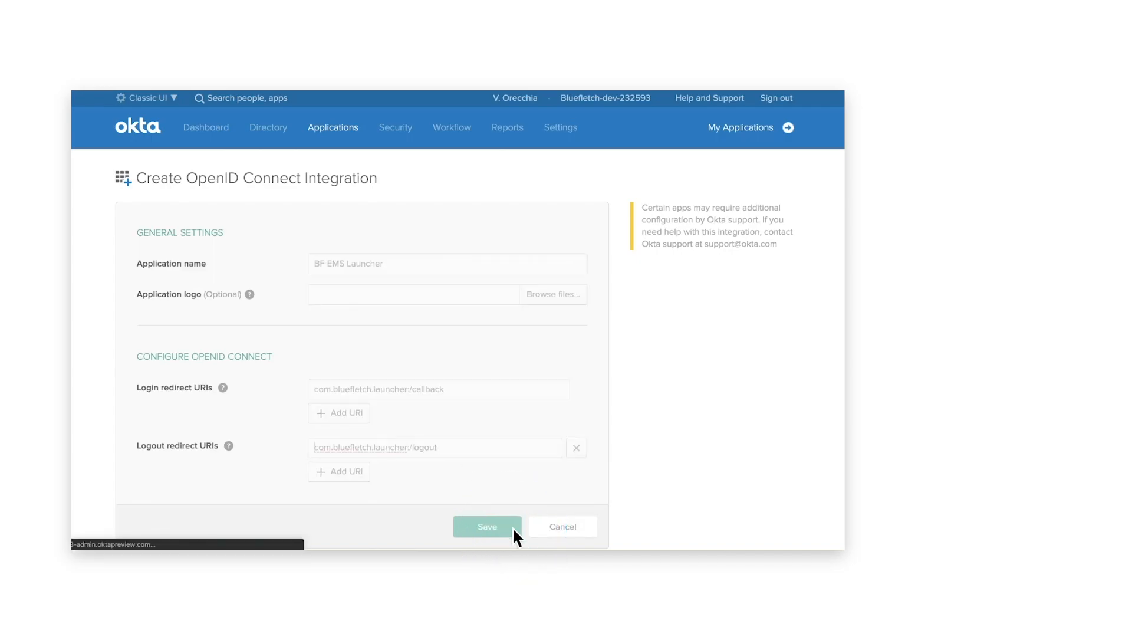
left_click(487, 526)
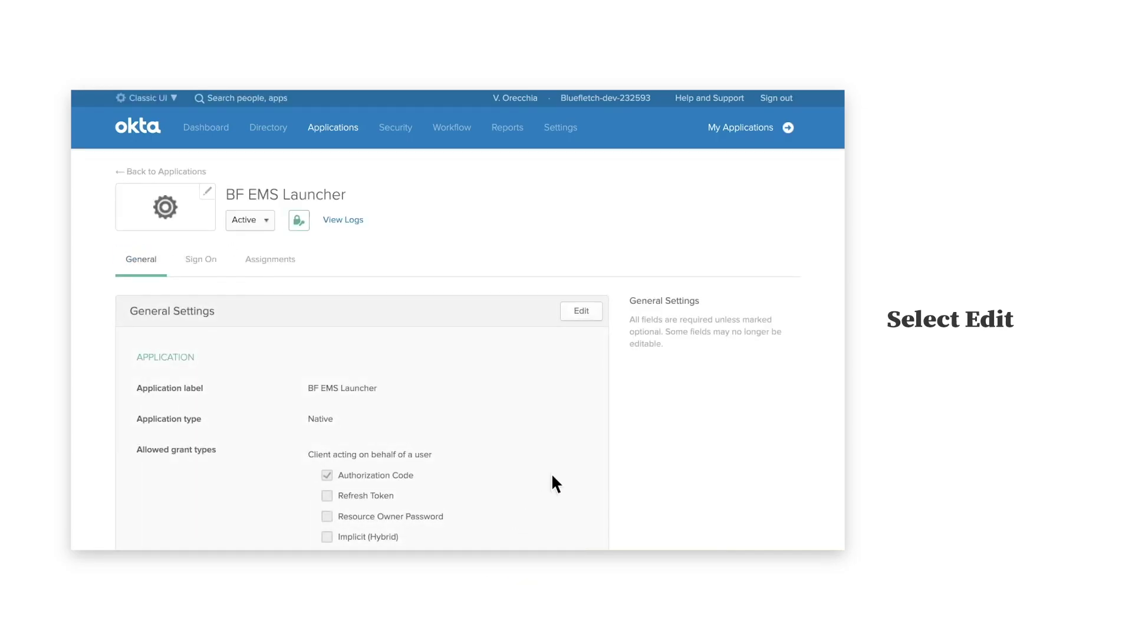
left_click(580, 311)
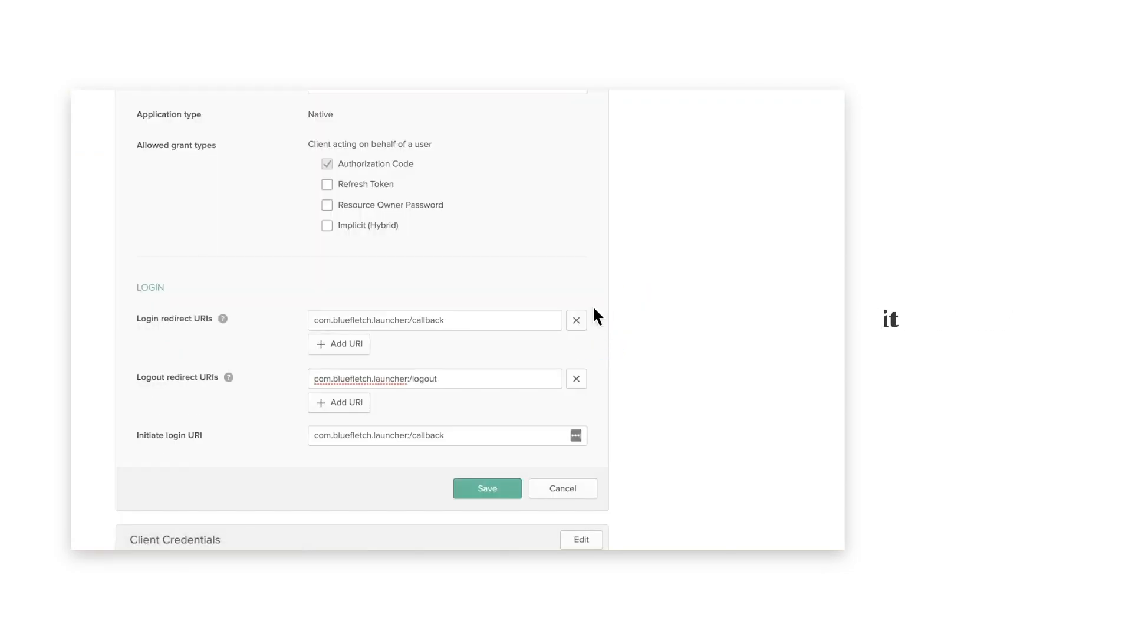
left_click(327, 184)
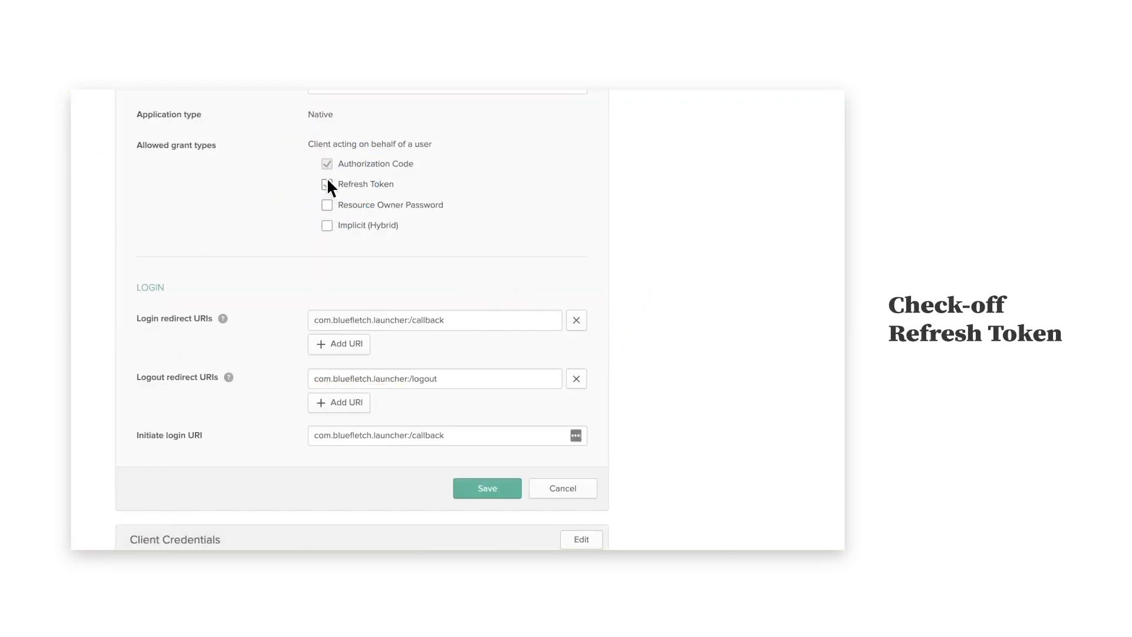
left_click(328, 184)
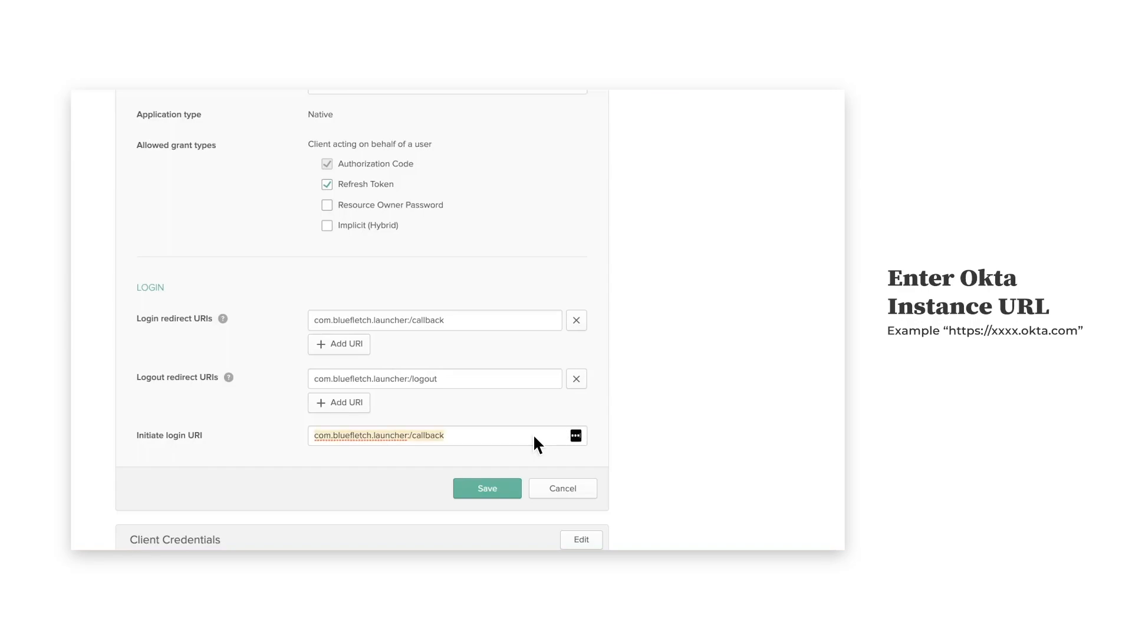
type("https://xxxx.okta.com")
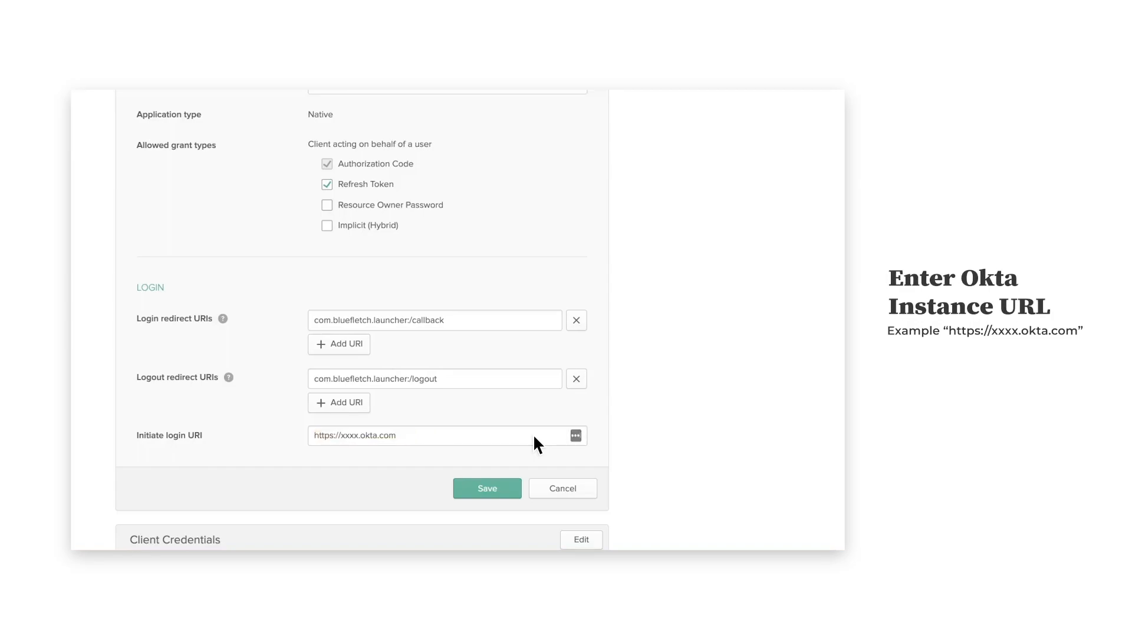
left_click(487, 488)
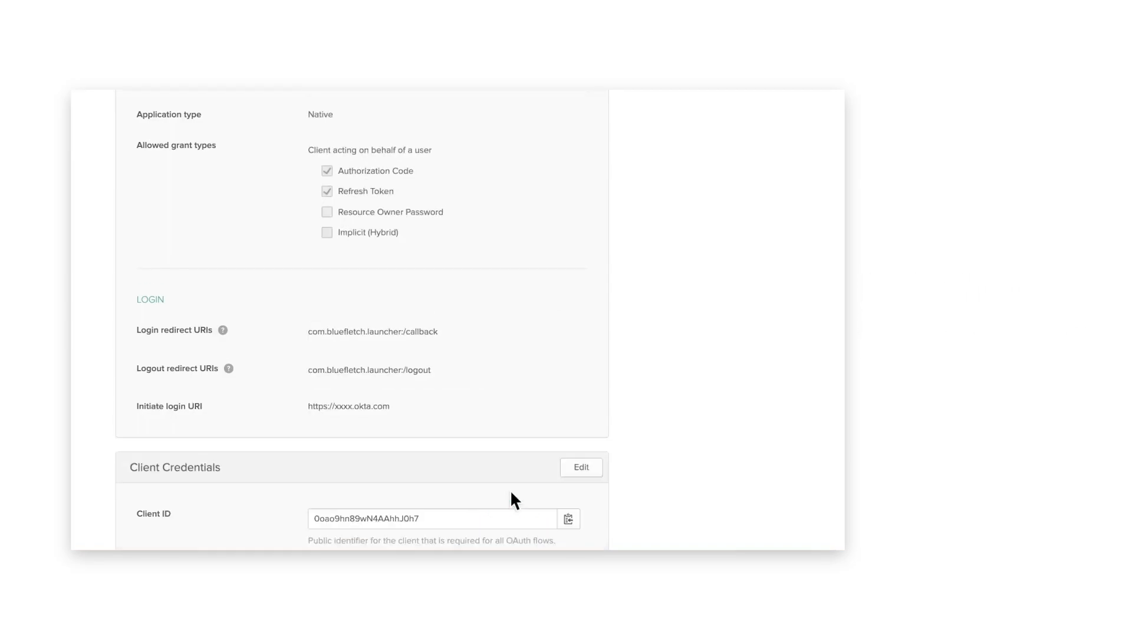
scroll("down", 3)
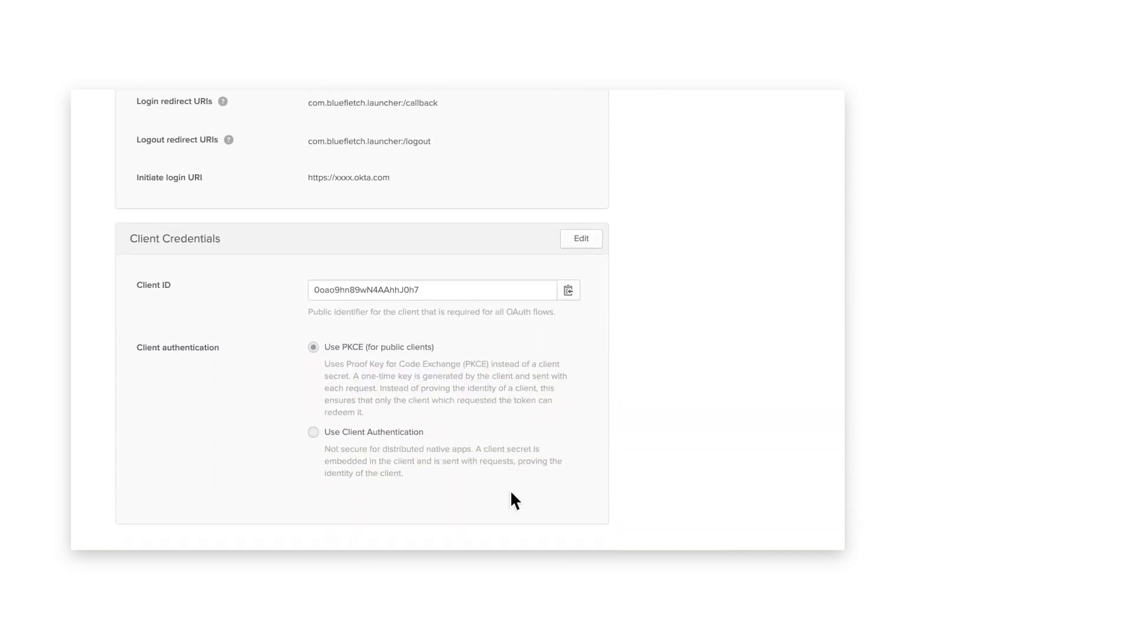
scroll("down", 3)
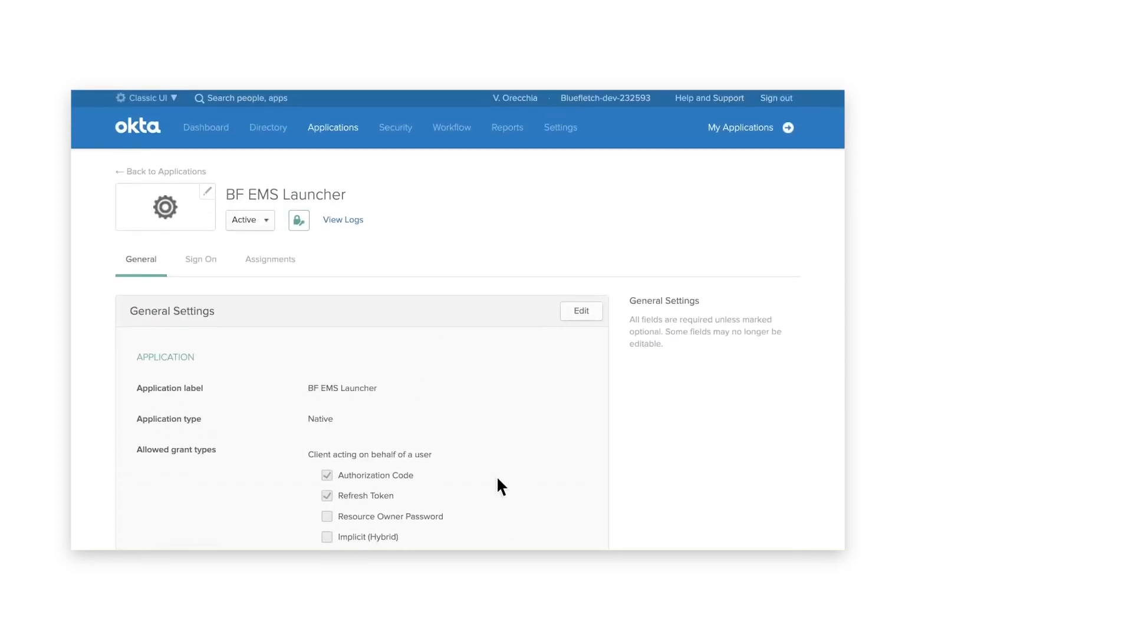
- From the Assignments tab, choose Assign to Groups to list Associates, Everyone and MobileDevices
left_click(269, 258)
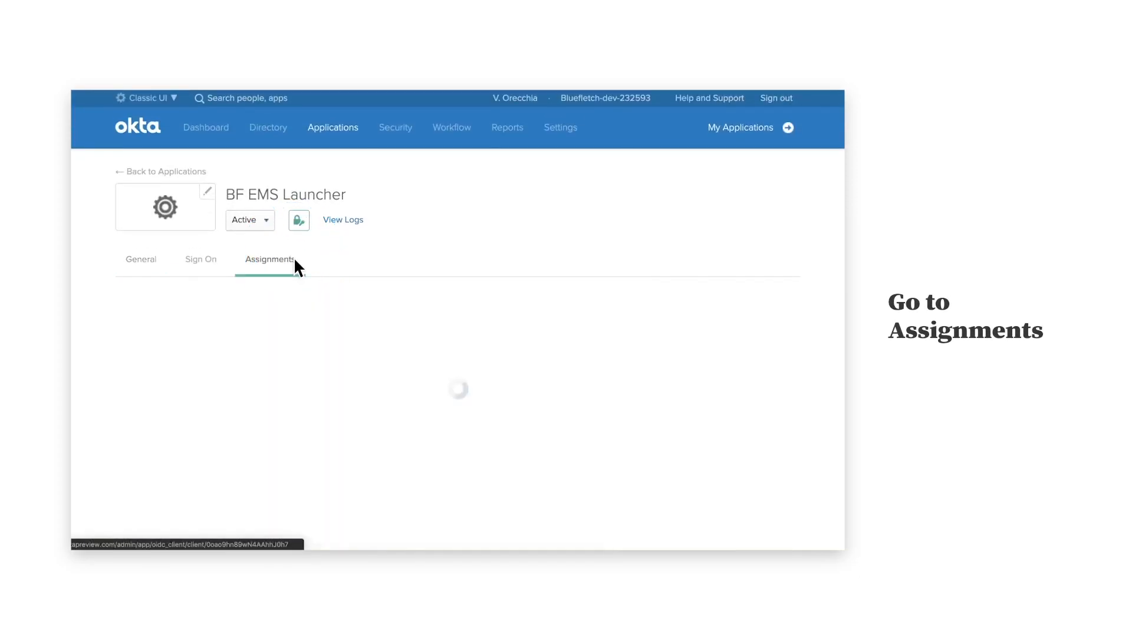
left_click(269, 258)
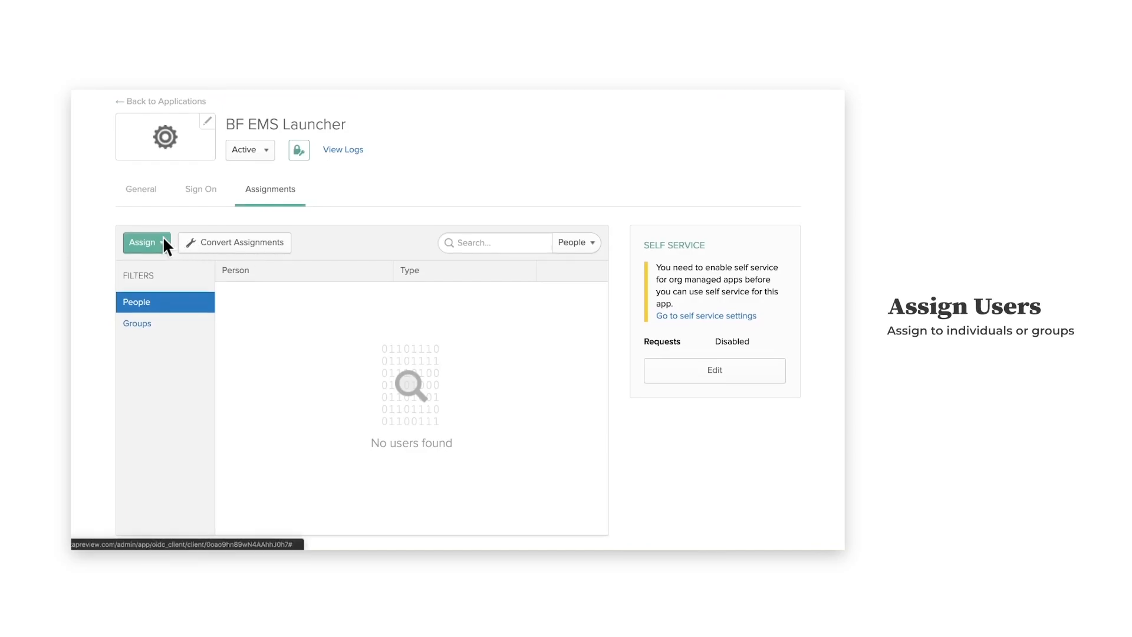
left_click(146, 243)
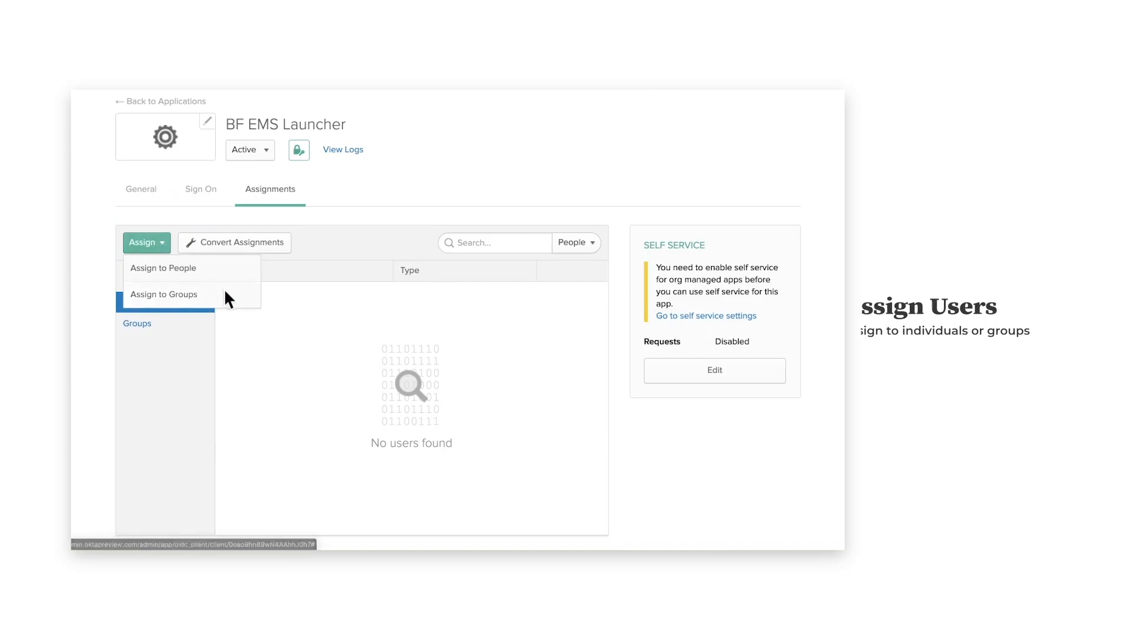
left_click(164, 295)
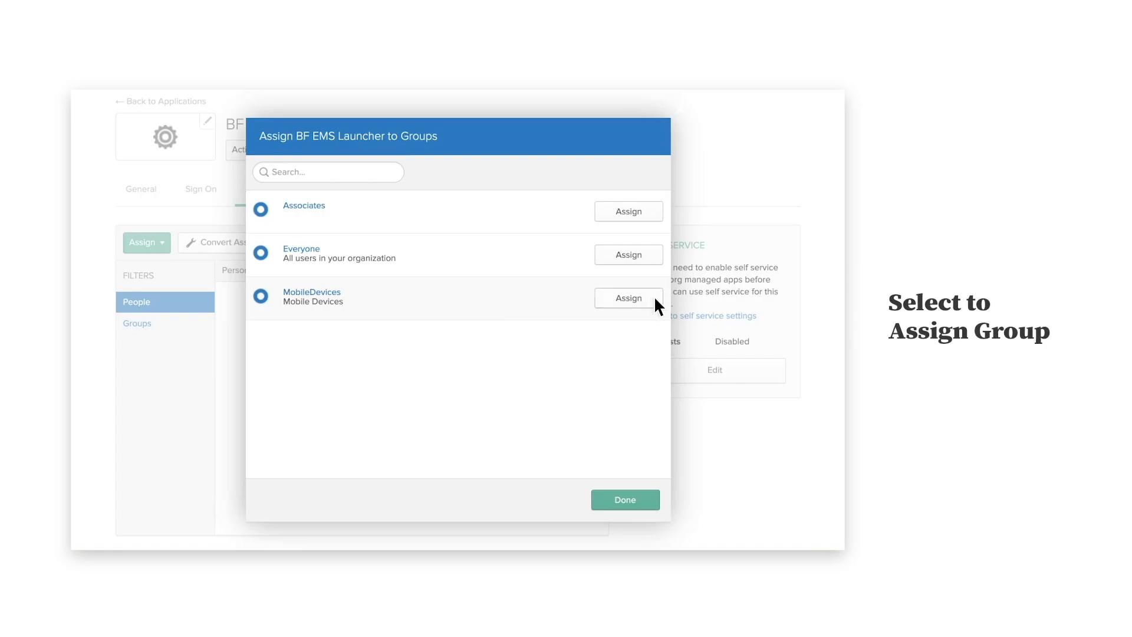
- Assign the MobileDevices group to BF EMS Launcher and confirm with Done
left_click(628, 297)
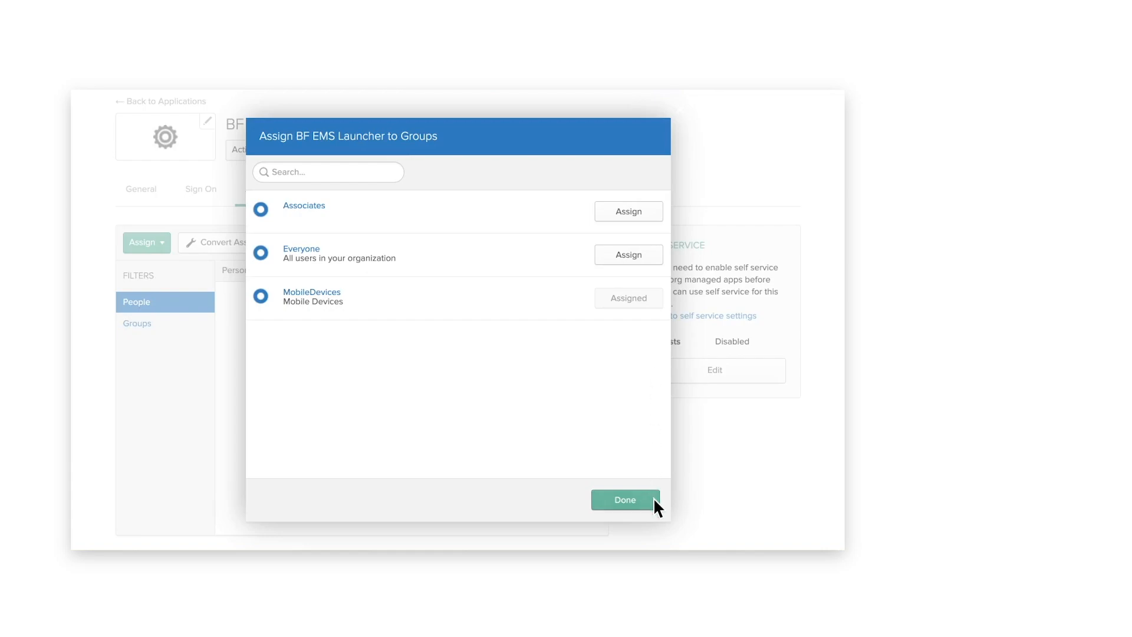
left_click(625, 500)
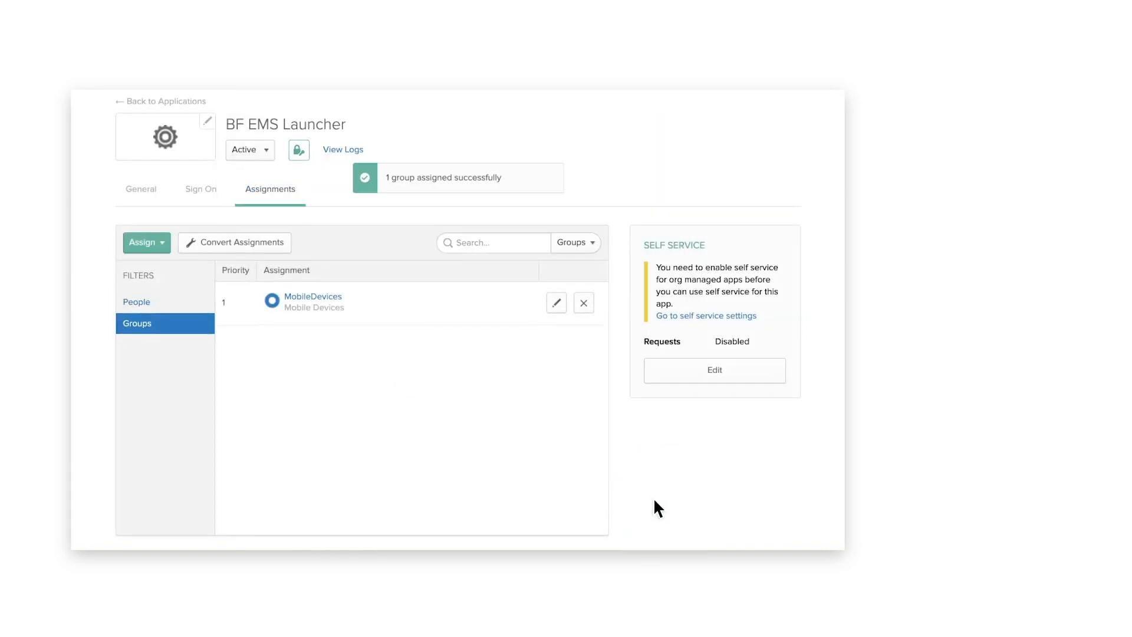